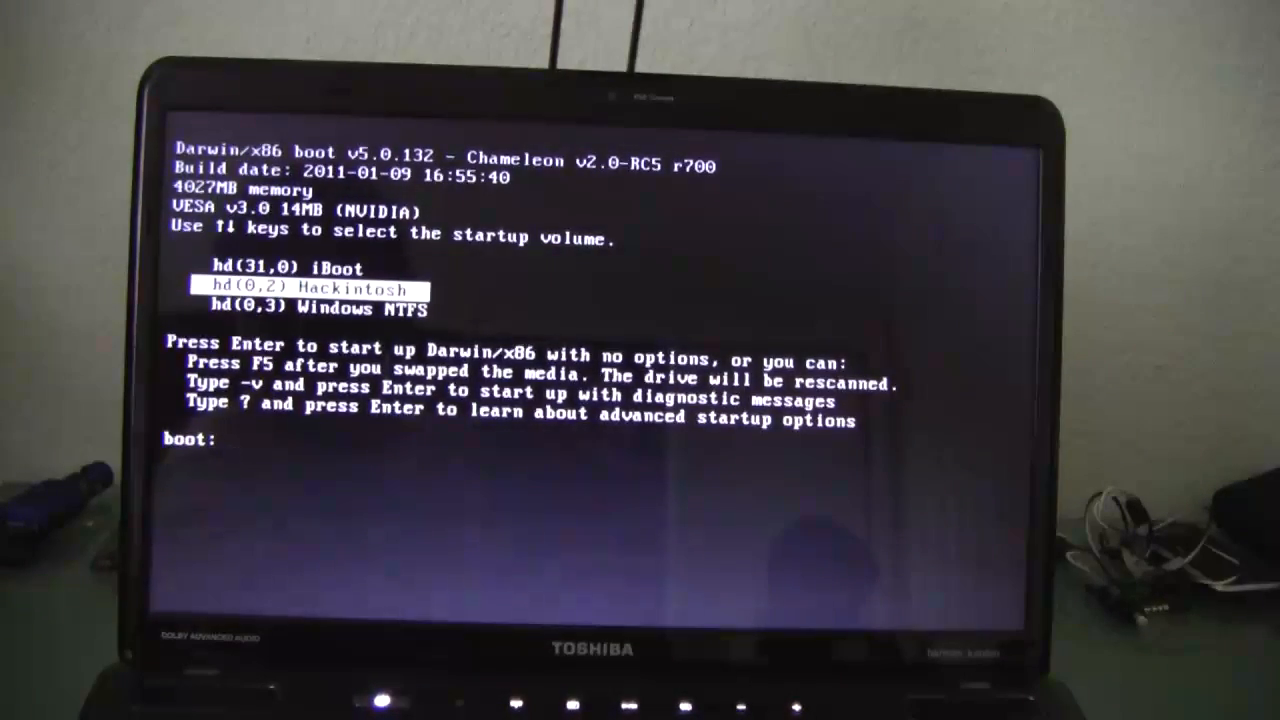
Enter boot flags cpus=1 busratio=12 -f -v for the Hackintosh volume
type("c")
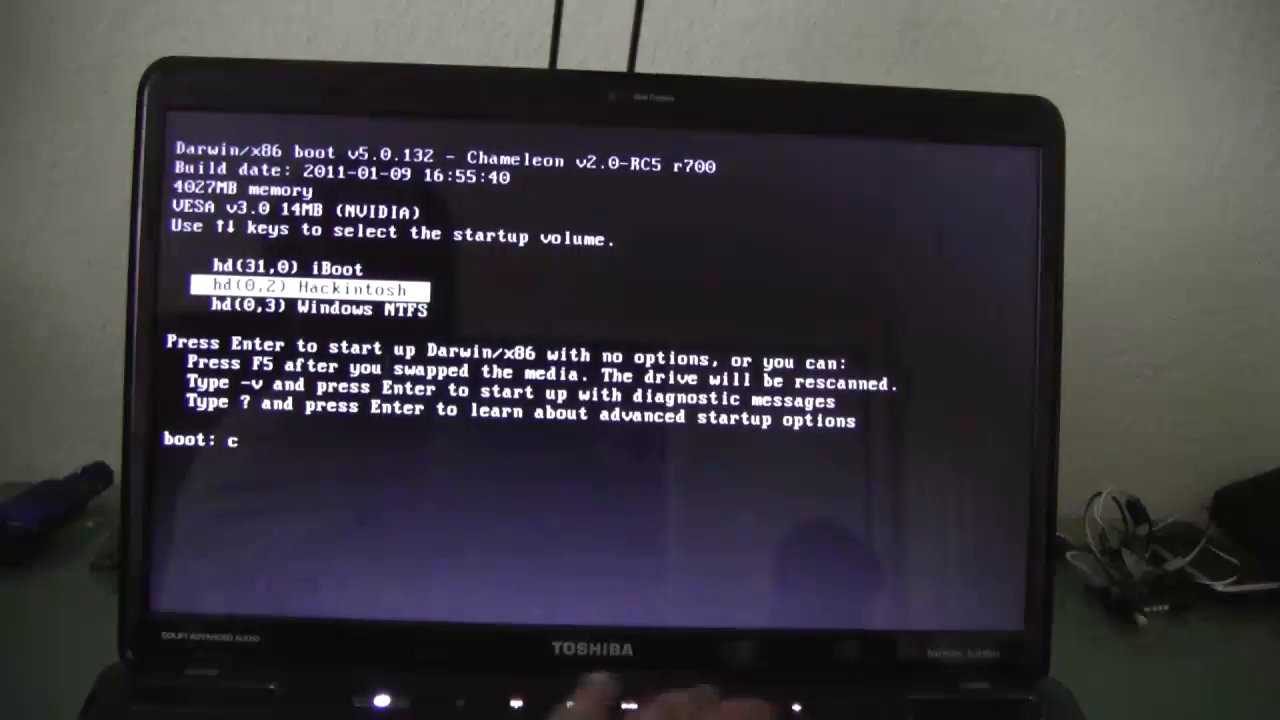
type("pus=1")
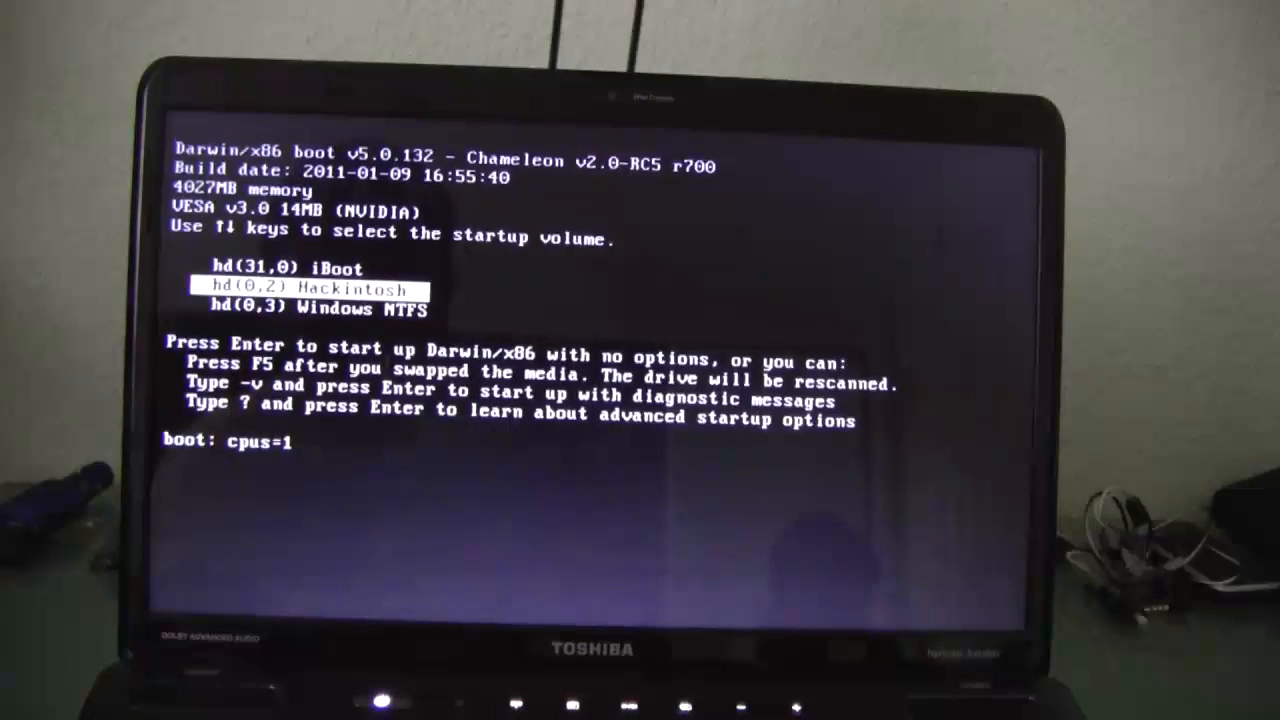
type("busrat")
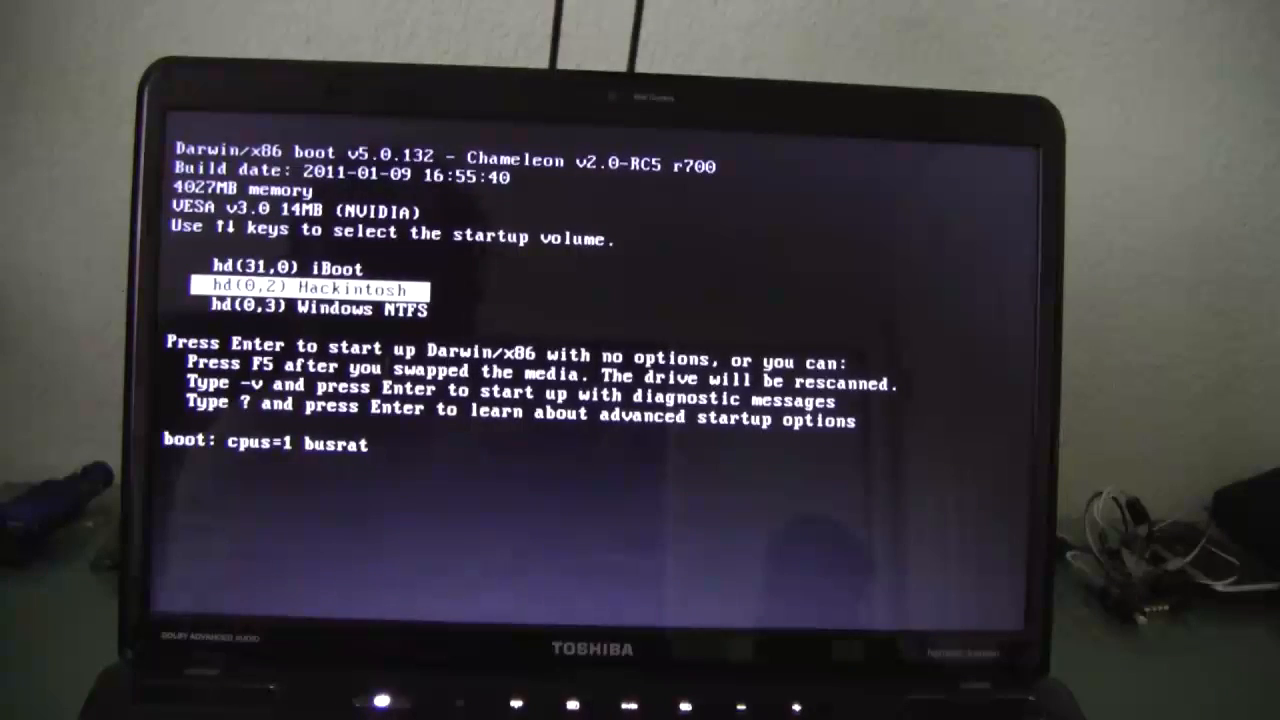
type("io=12")
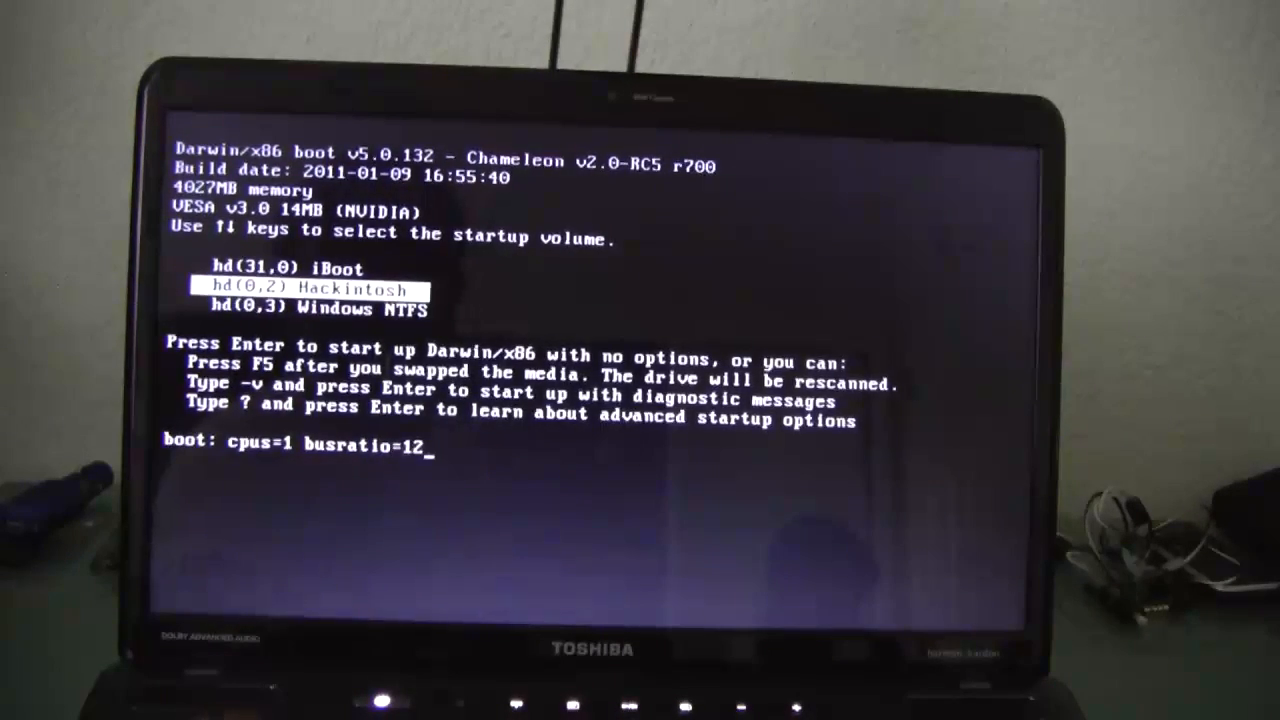
type("-f")
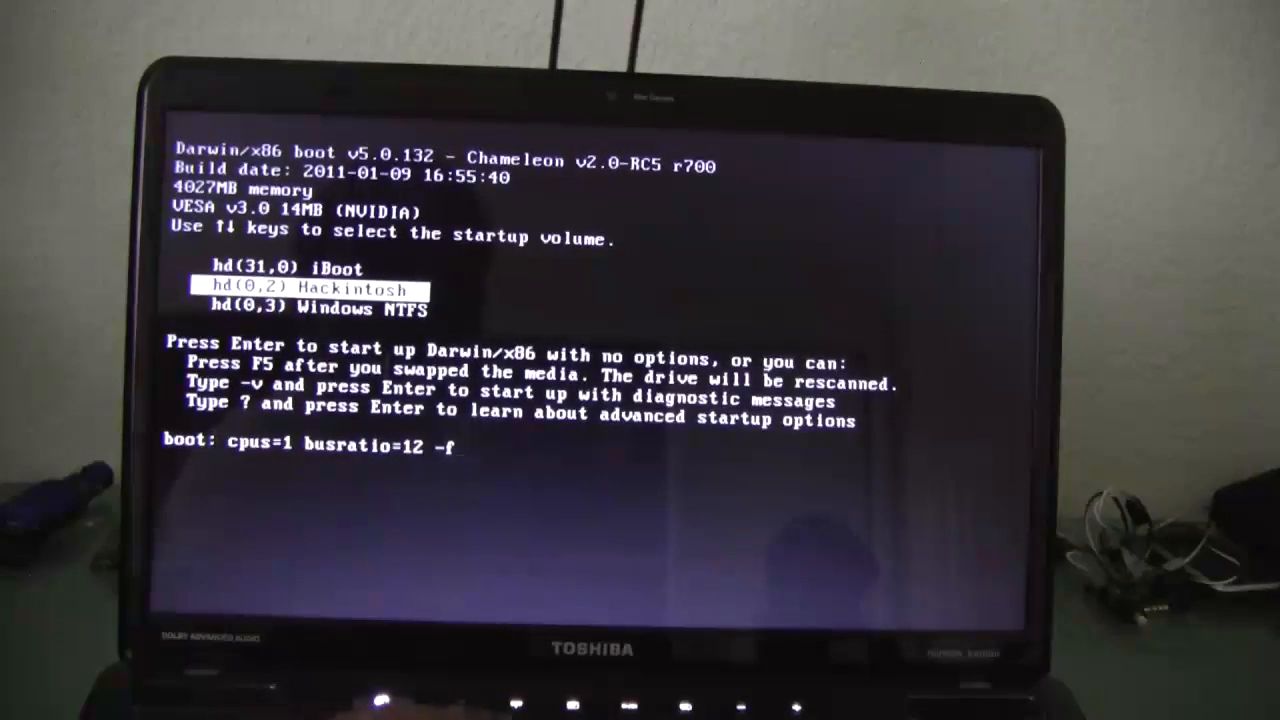
type("-v")
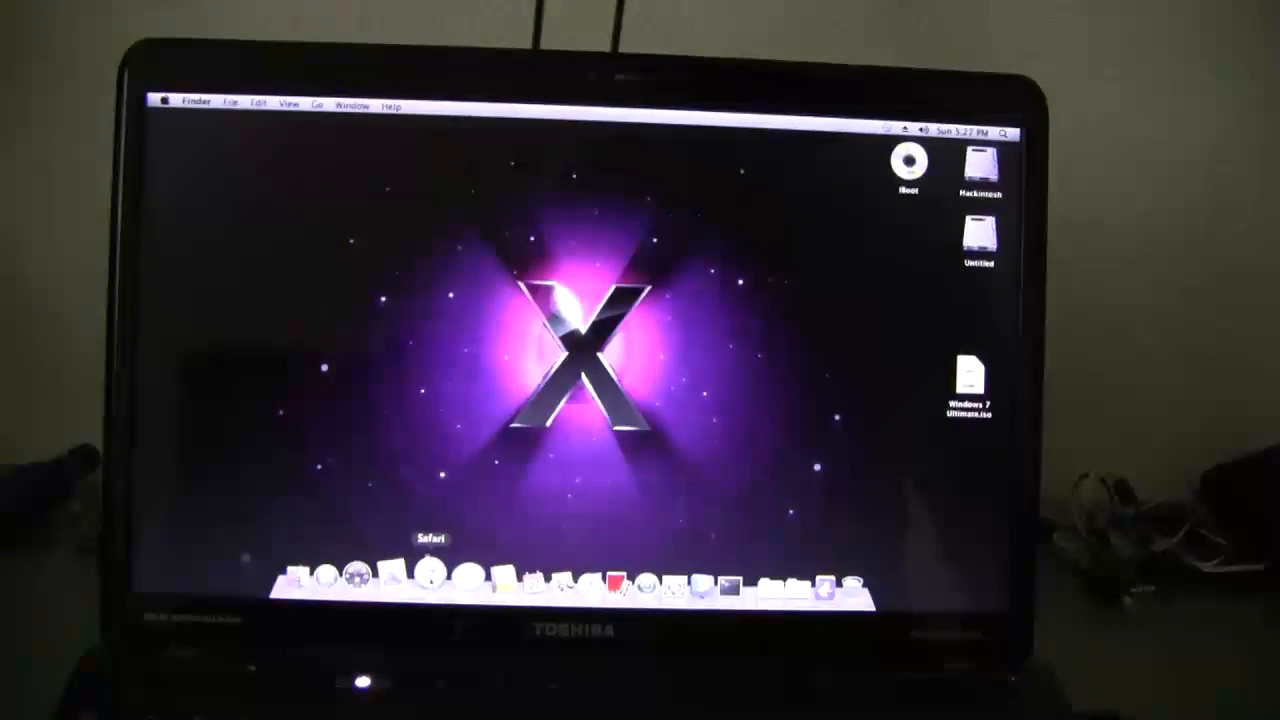
Launch Safari from the Dock once the desktop shows the iBoot and Hackintosh drives
left_click(428, 575)
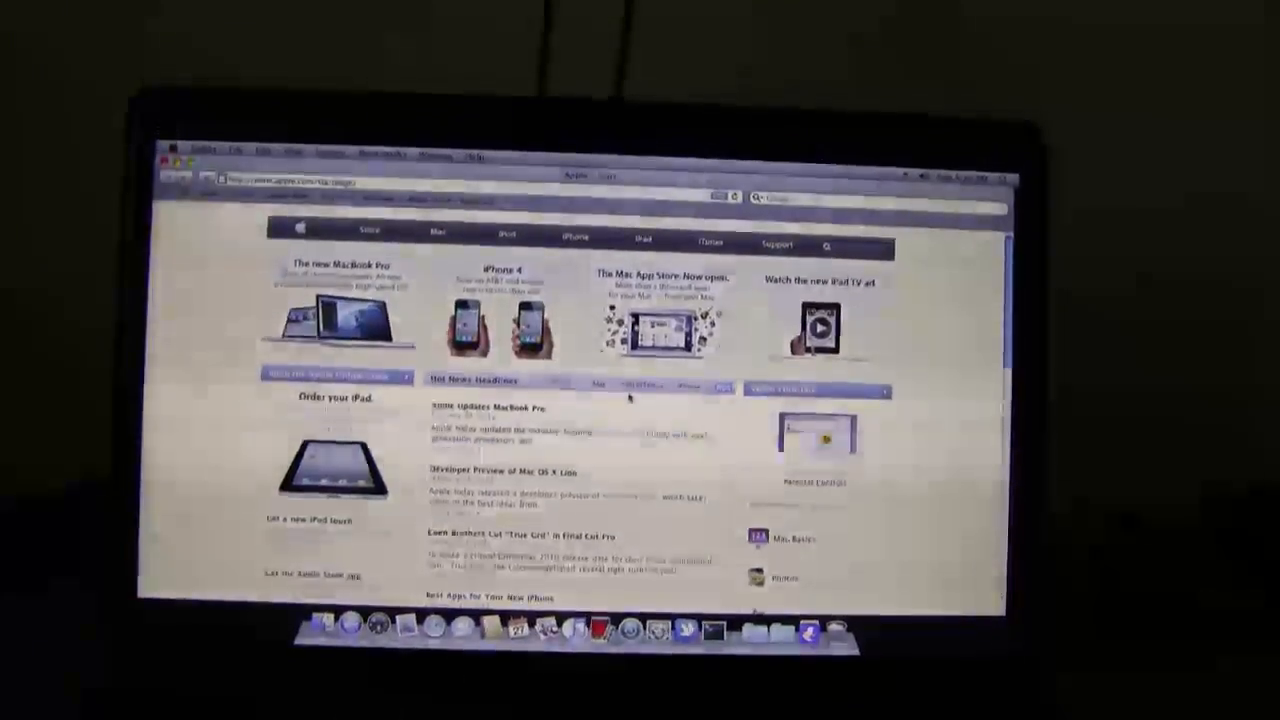